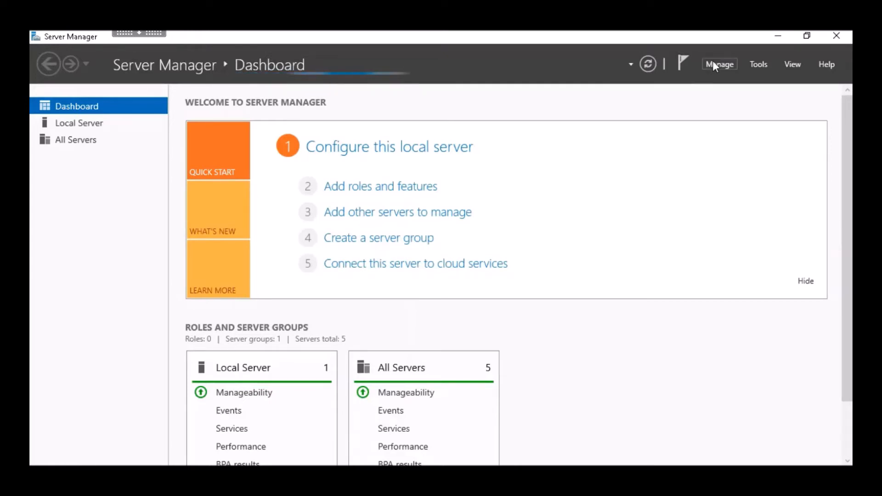
Step: Begin a role-based Add Roles and Features installation targeting SEA-ADM1
click(719, 65)
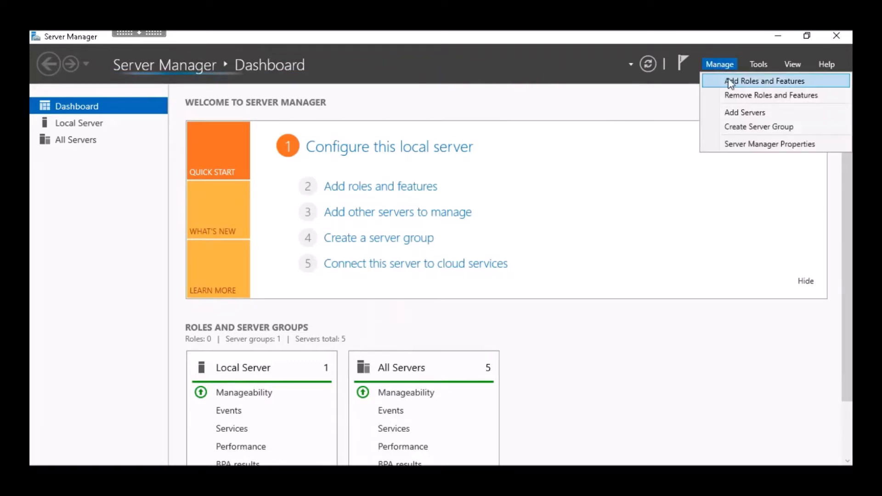
click(763, 80)
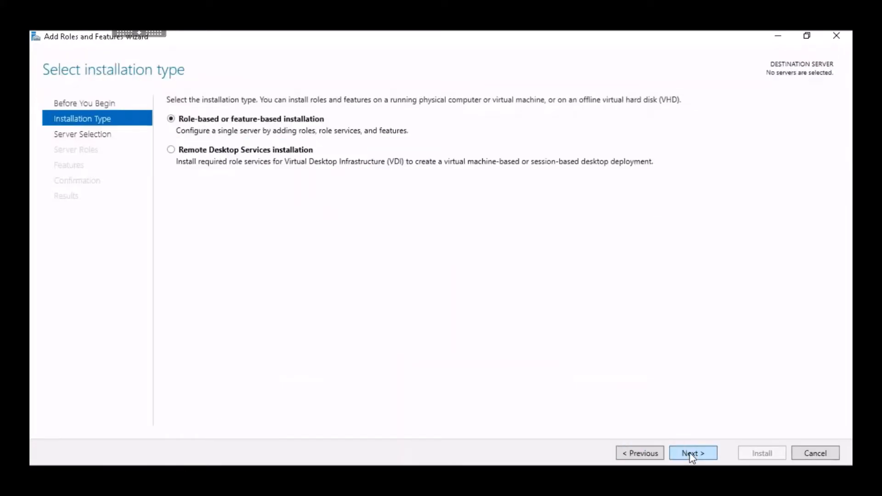
click(692, 452)
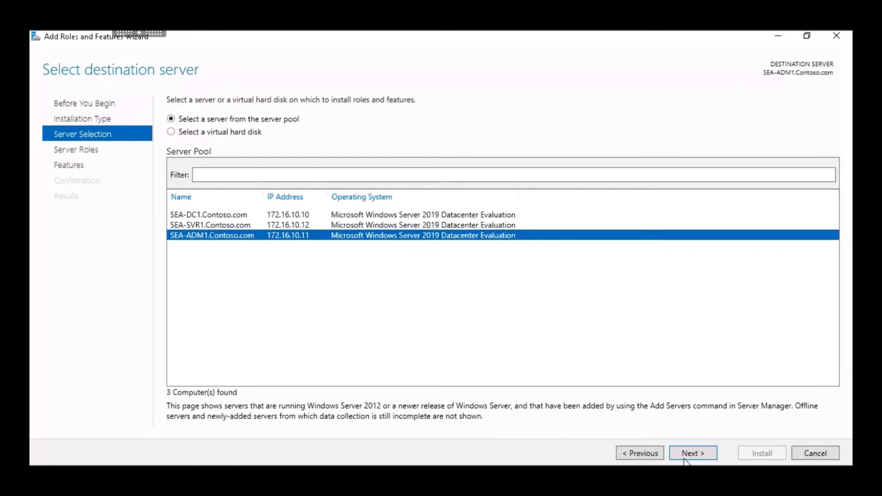
click(693, 453)
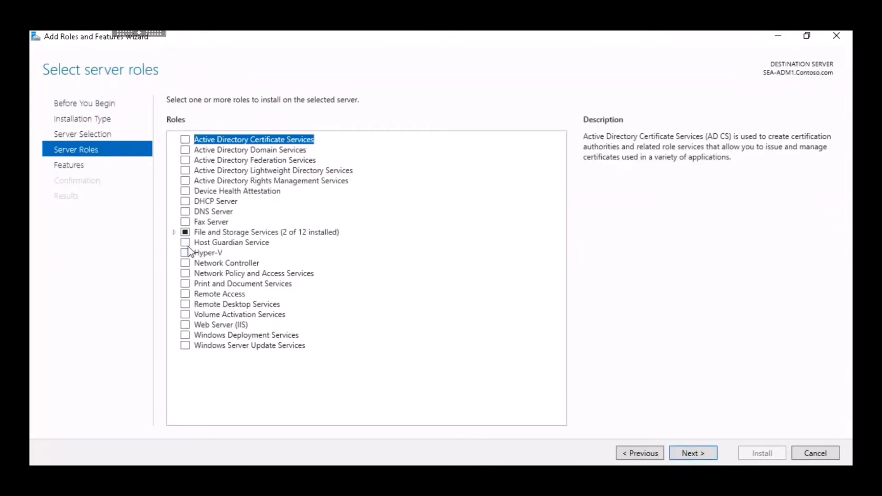
Step: Select the Host Guardian Service role and accept its required features
click(185, 243)
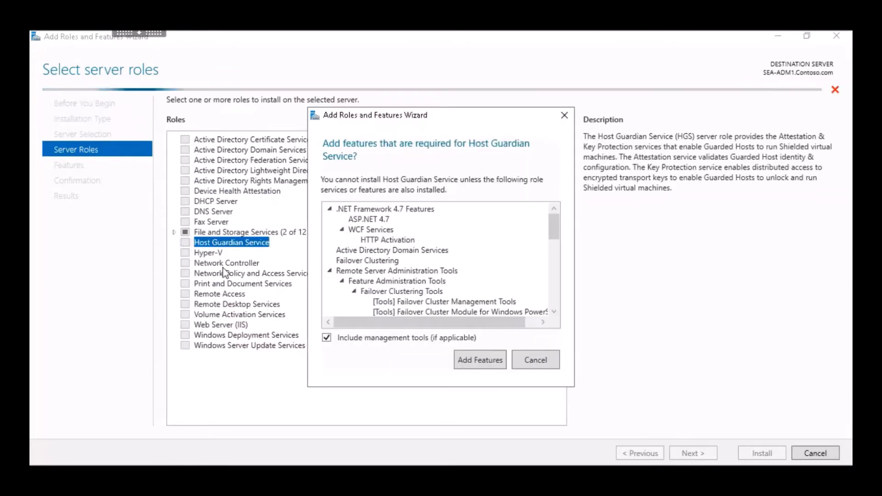
click(479, 359)
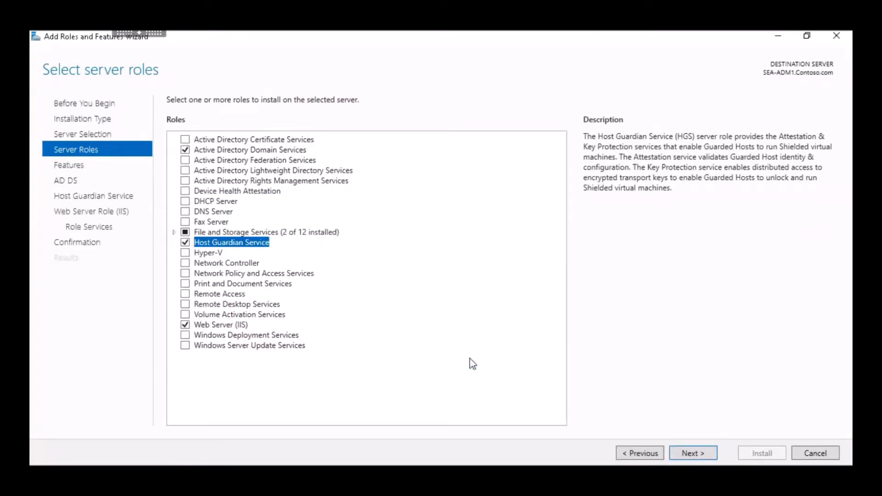
Step: Advance past the Features, AD DS, Host Guardian Service and IIS pages to the Confirmation list
click(693, 452)
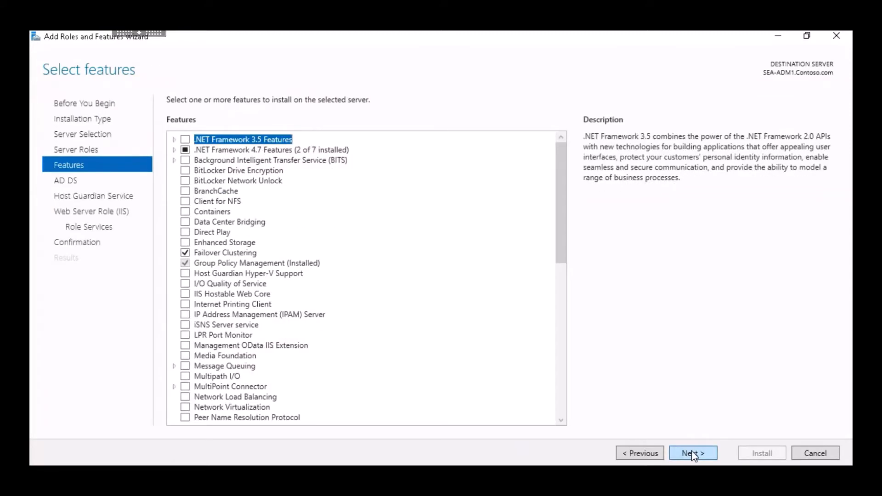
click(693, 453)
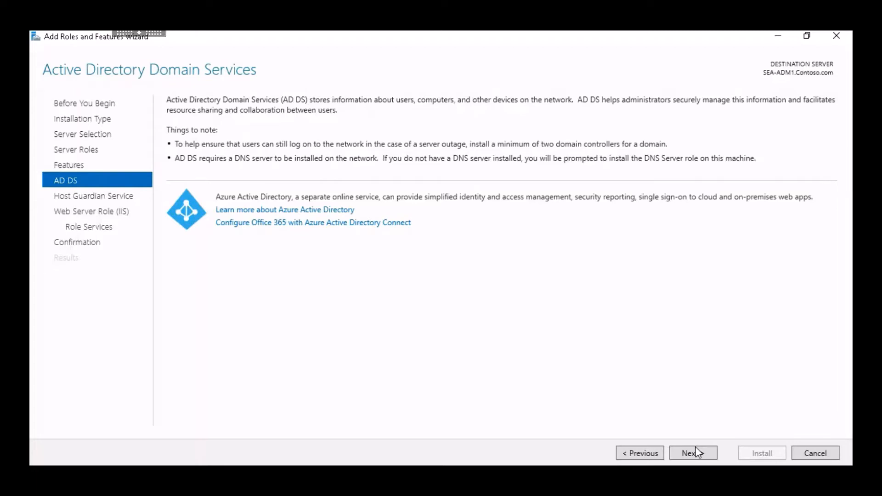
click(693, 453)
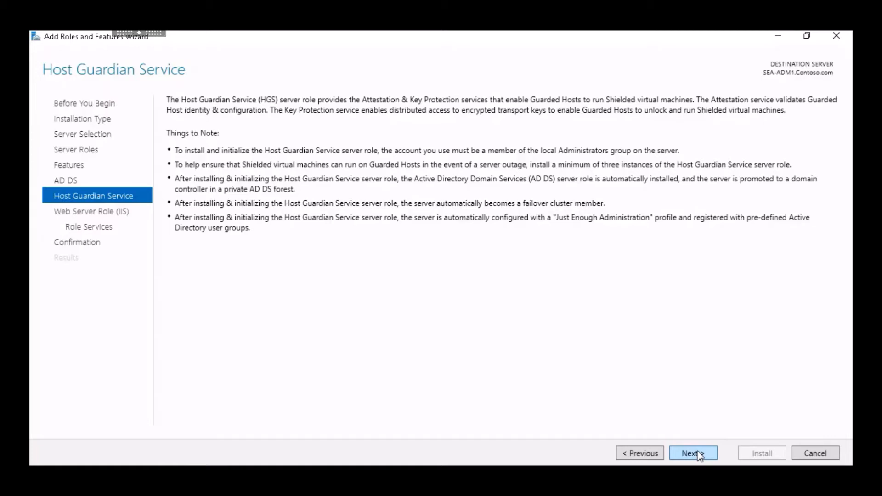
click(693, 453)
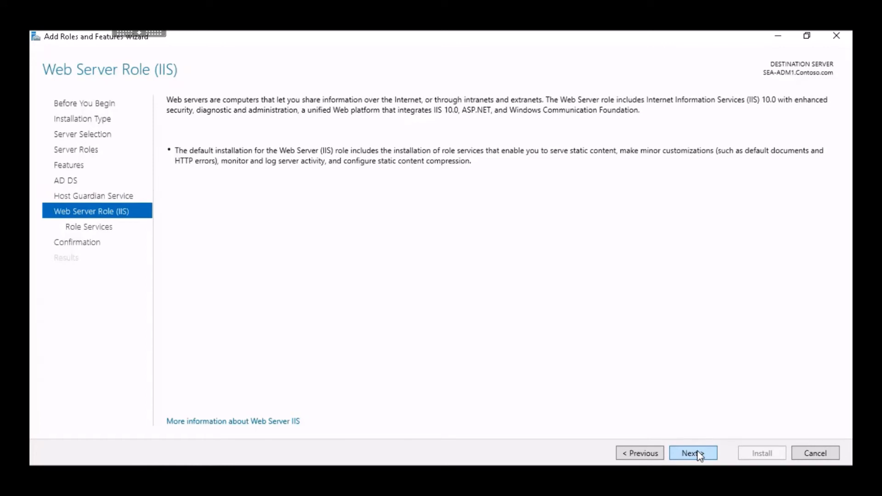
click(692, 453)
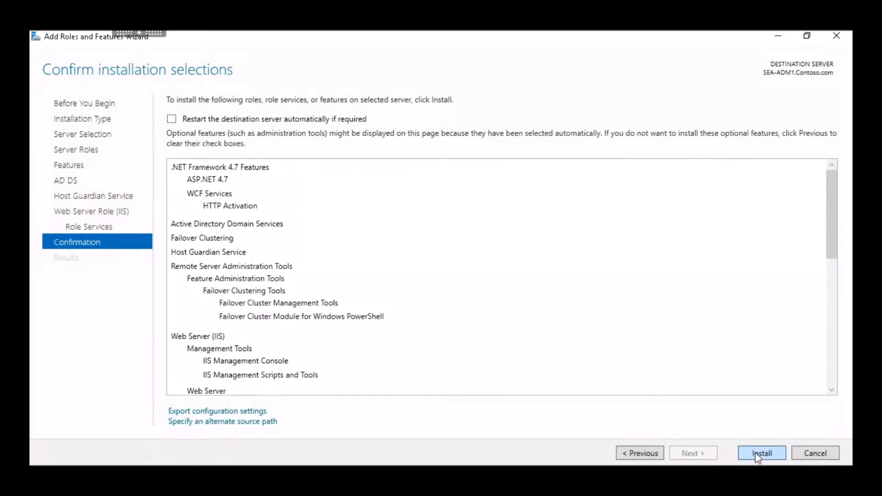
Step: Install Host Guardian Service on SEA-ADM1, close the finished wizard and Server Manager
click(761, 453)
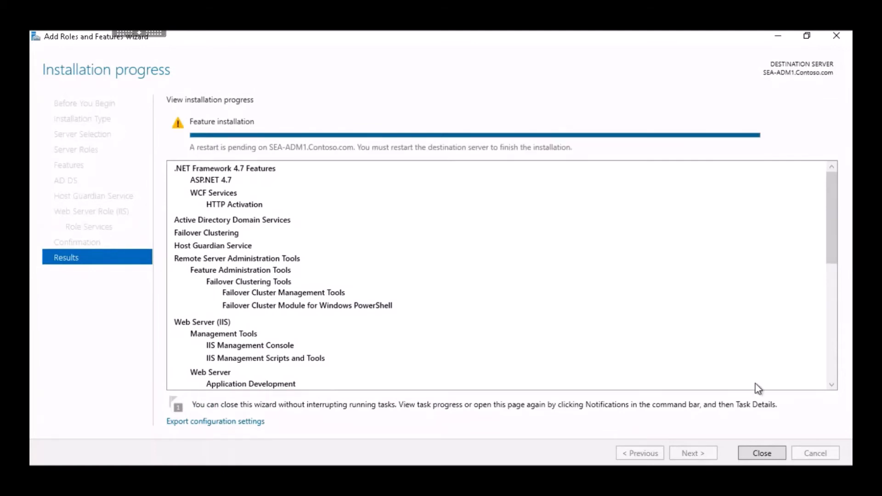
click(761, 452)
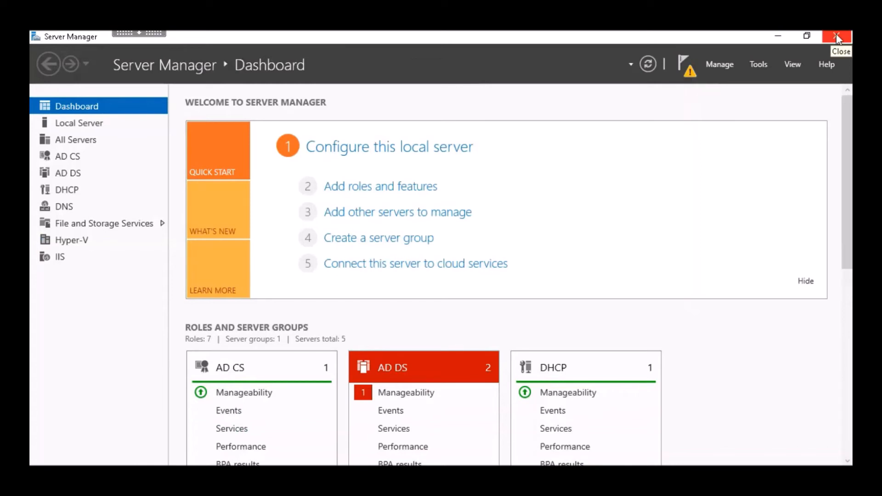
click(837, 36)
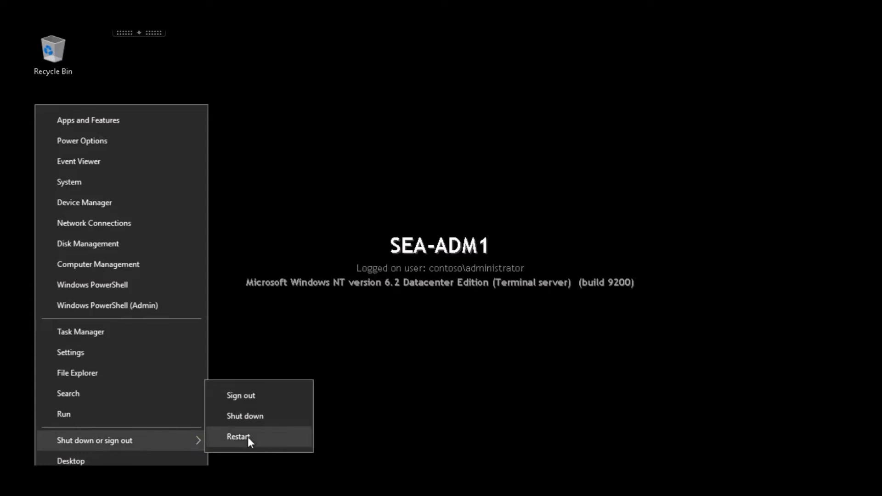
Step: Restart SEA-ADM1 to complete installation and sign back in as administrator
click(237, 436)
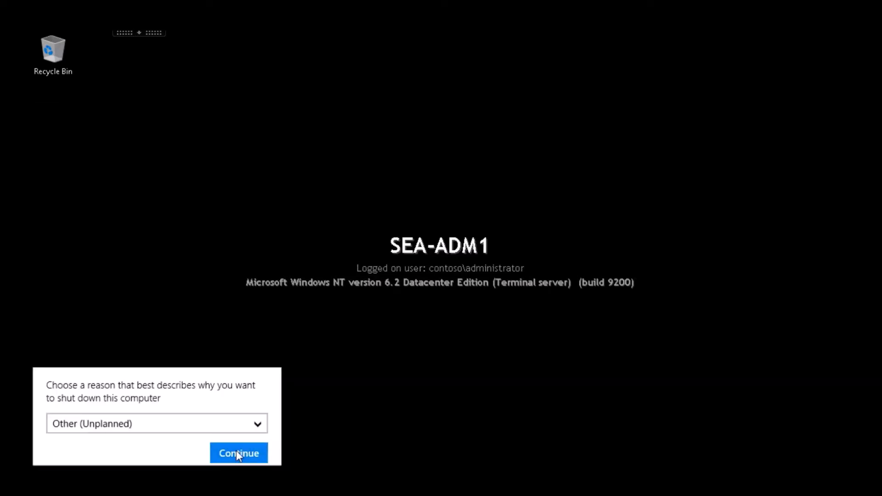
click(238, 453)
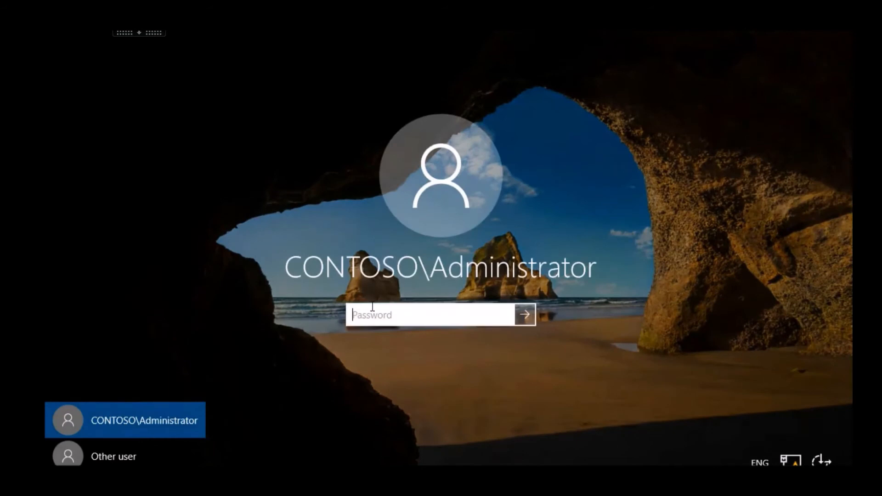
text(password)
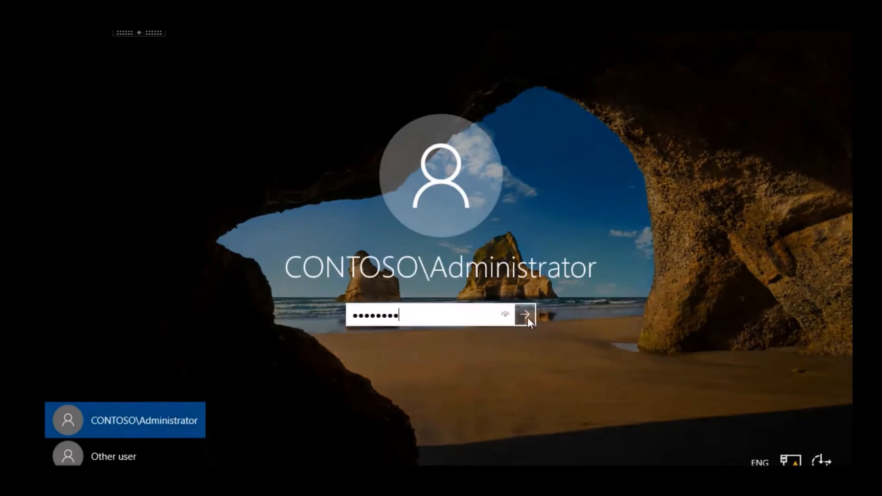
click(525, 314)
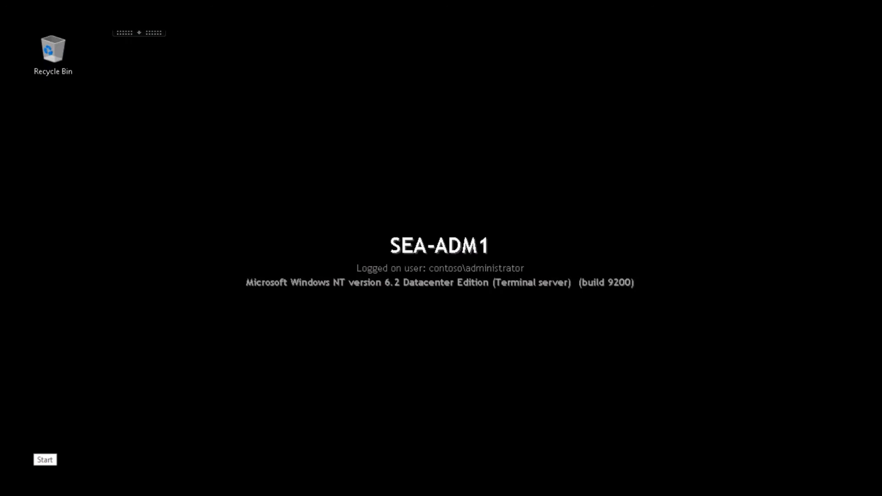
Step: Reopen Server Manager, review the post-deployment notification for Host Guardian Service and dismiss it
click(44, 459)
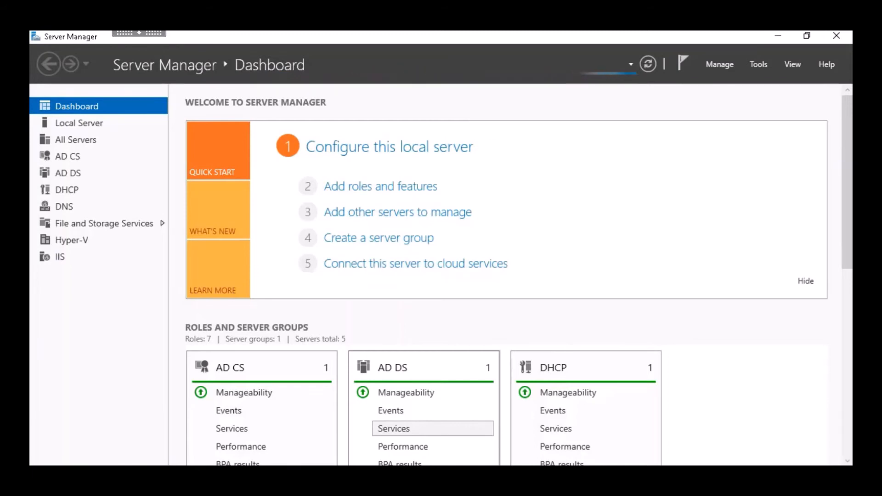
click(684, 64)
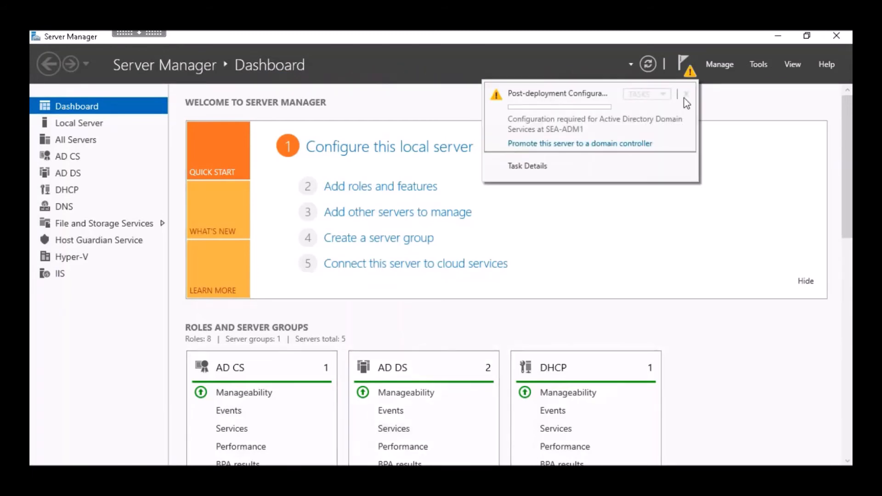
click(580, 143)
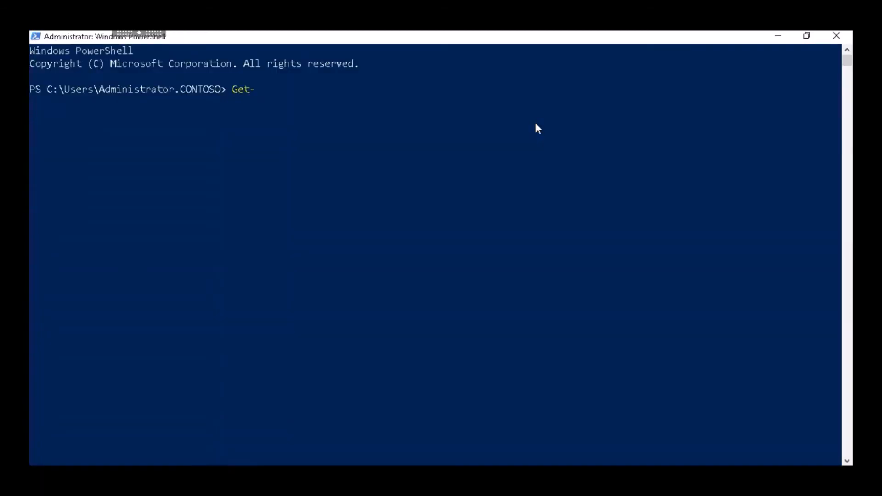
Step: List the available Host Guardian cmdlets with Get-Command *hgs* and clear the screen
text(command *)
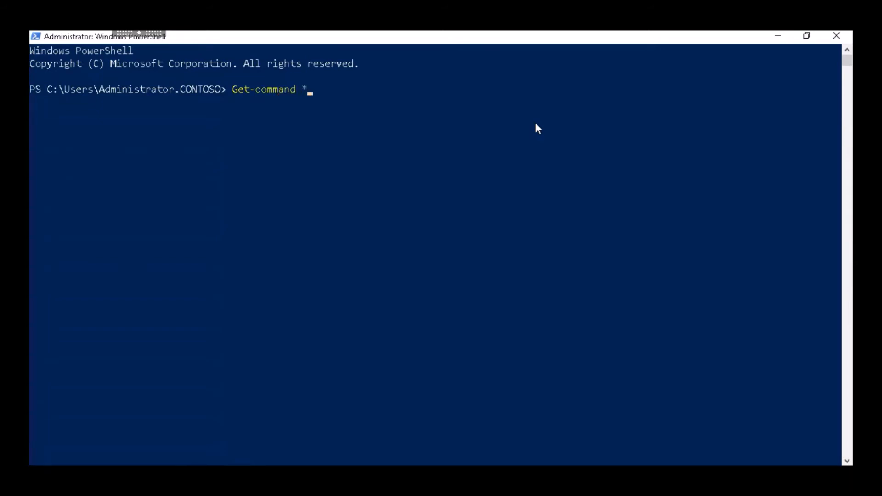
text(hgs*)
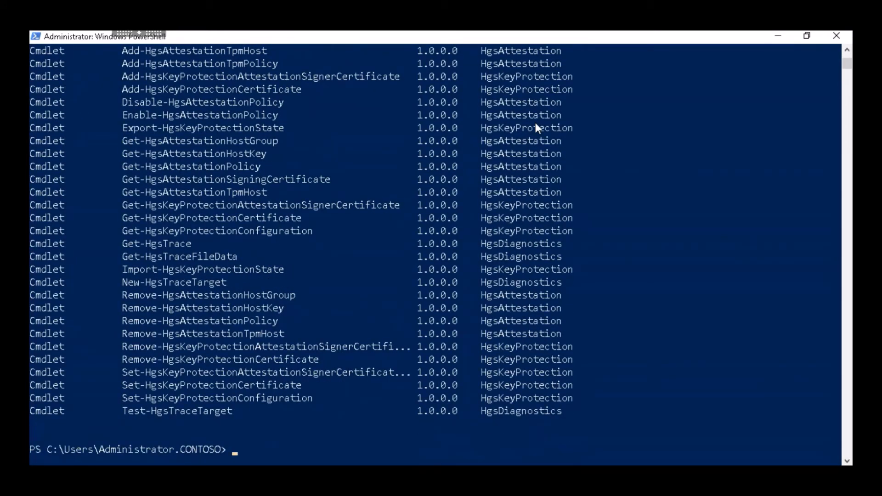
text(cls)
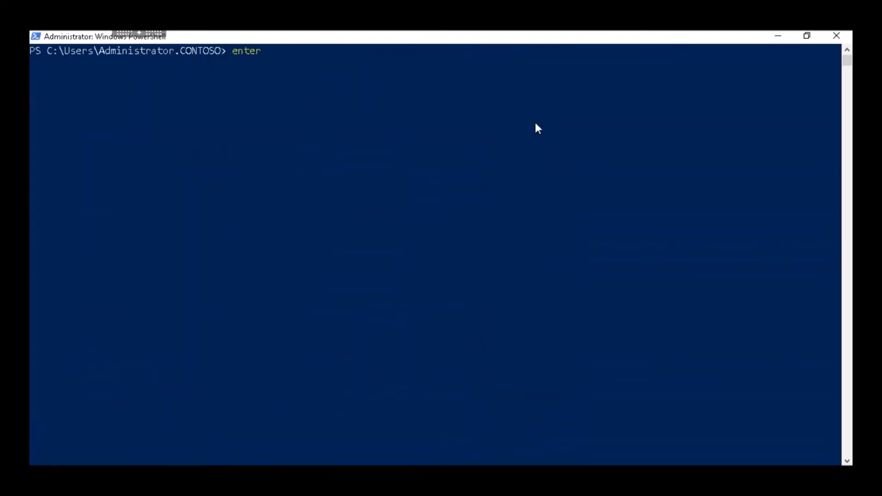
Step: Start a remote PowerShell session on sea-svr1 with Enter-PSSession
text(-pssession)
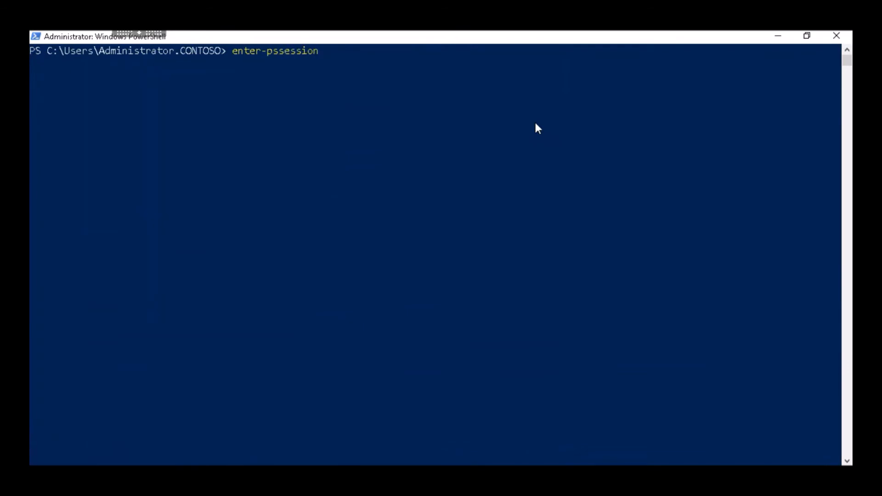
text(sea-svr1)
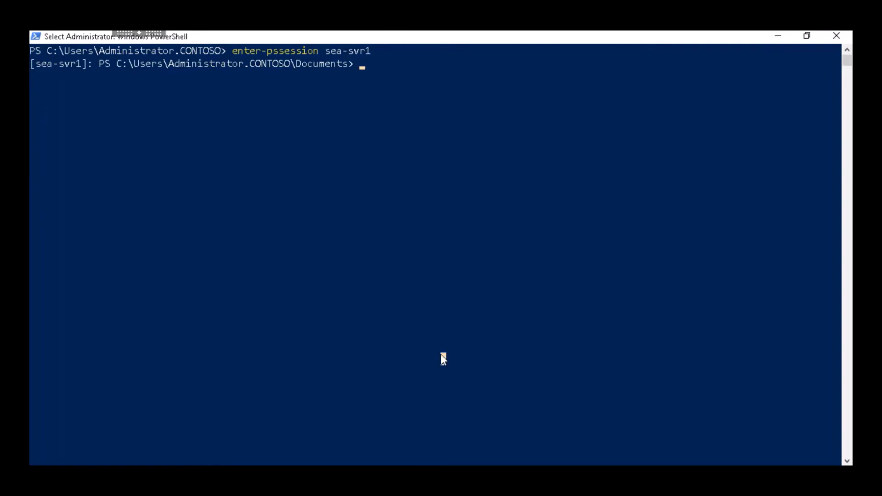
Step: Check the Host Guardian feature states on sea-svr1 with Get-WindowsFeature *host*
text(get-windowsfeature *h)
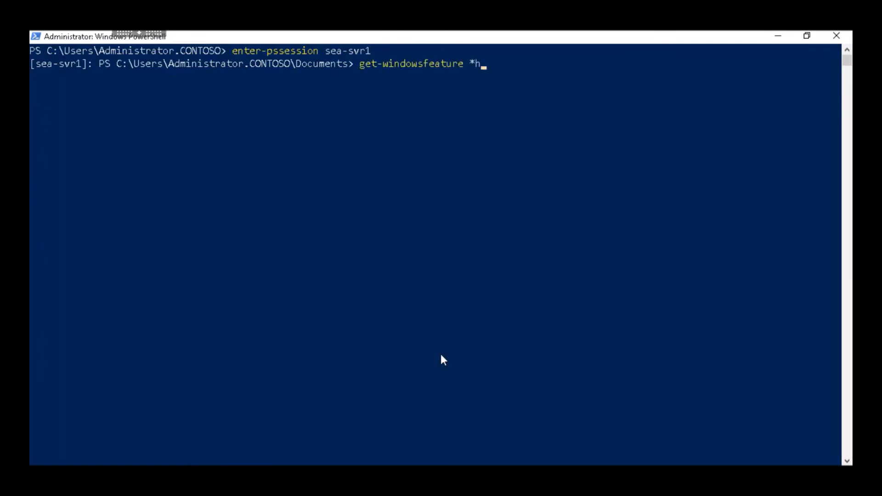
text(ost*)
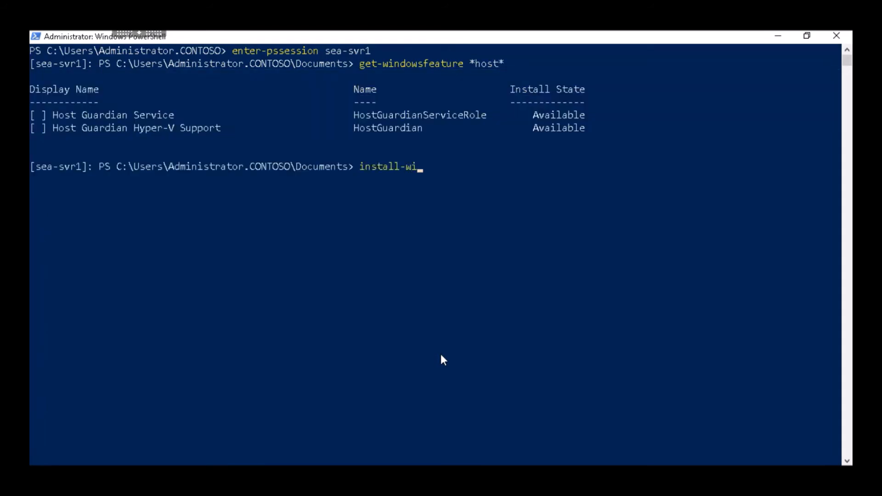
Step: Install HostGuardianServiceRole and HostGuardian with management tools and -Restart on sea-svr1
text(ndowsfeature hostguardianservicerole,)
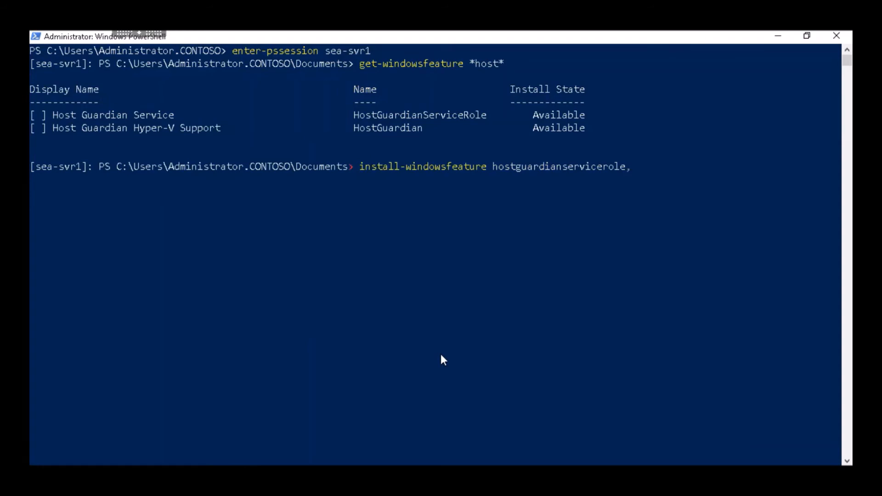
text(hostguardian -IncludeManagementTools)
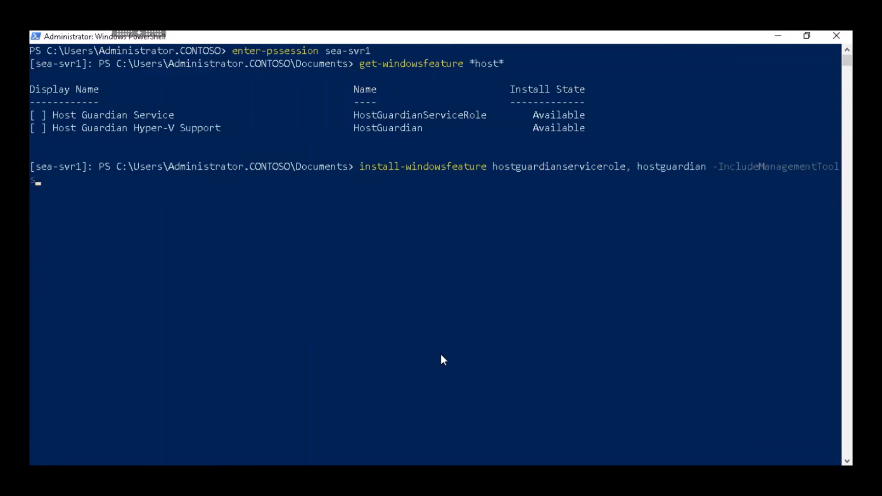
text(-restart)
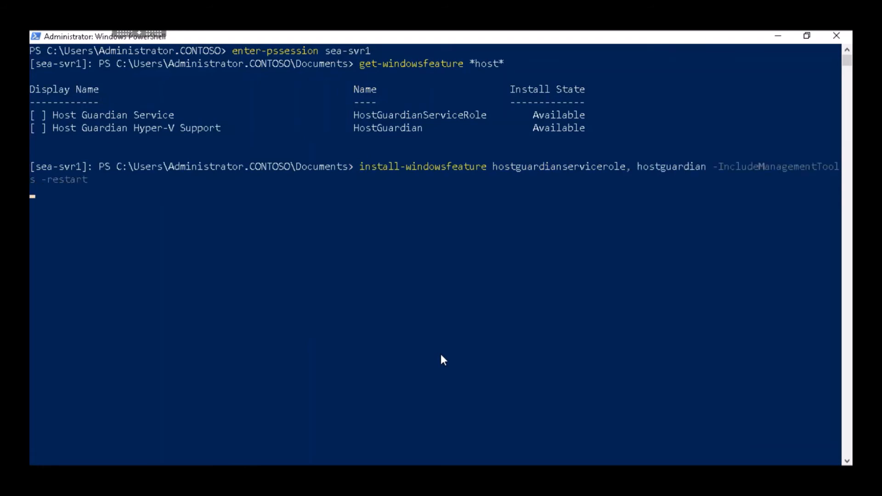
key(enter)
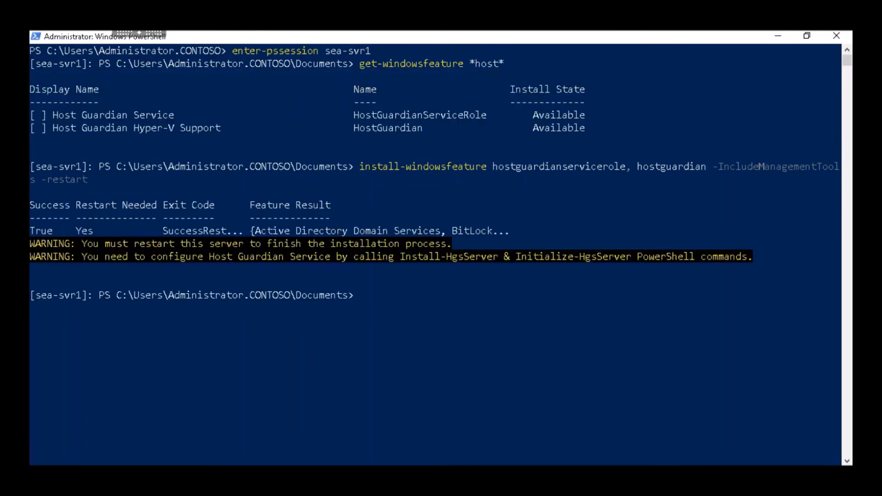
Step: Attempt Restart-Computer on sea-svr1 and exit the remote session
text(restart-computer)
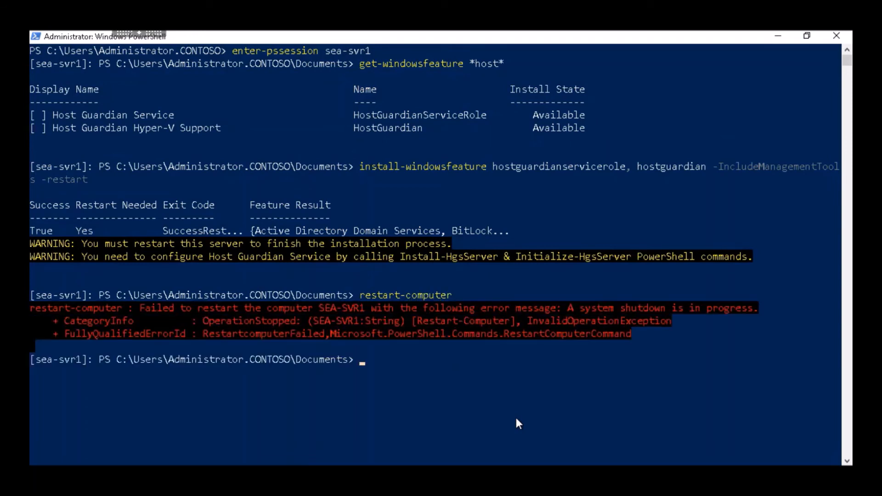
text(exit)
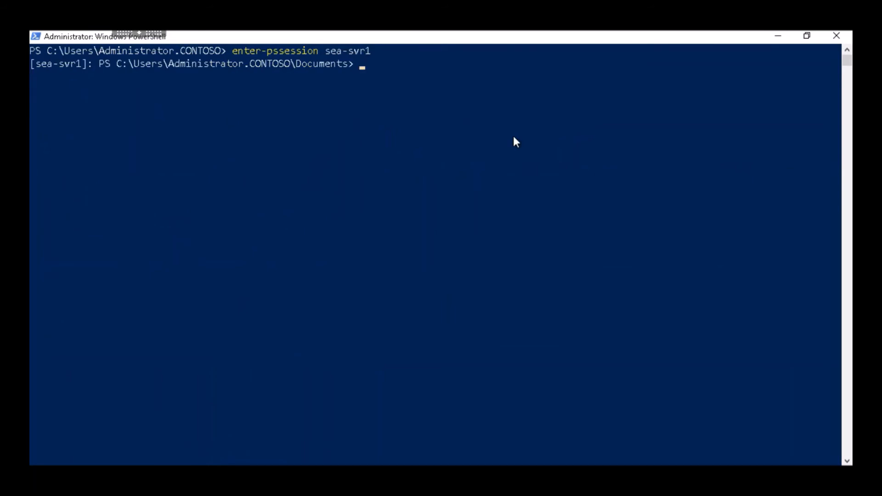
Step: Verify both Host Guardian features show Installed on sea-svr1 with Get-WindowsFeature *host*
text(Get)
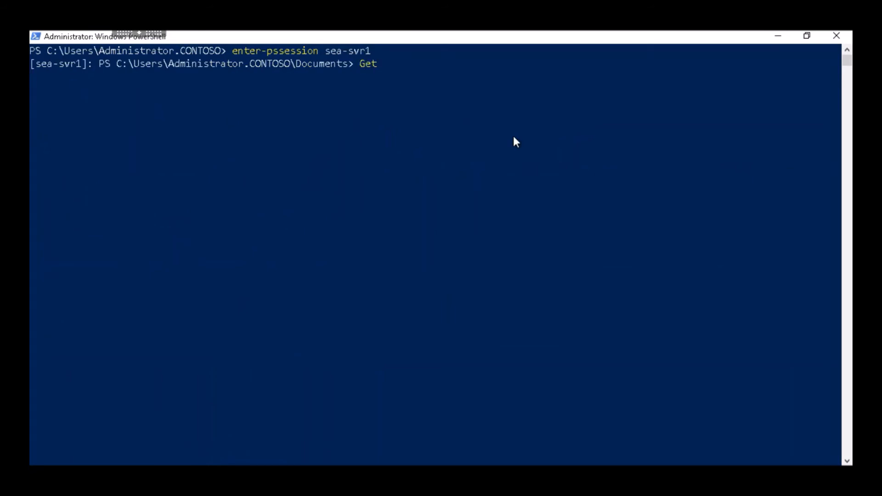
text(-WindowsFeature *host)
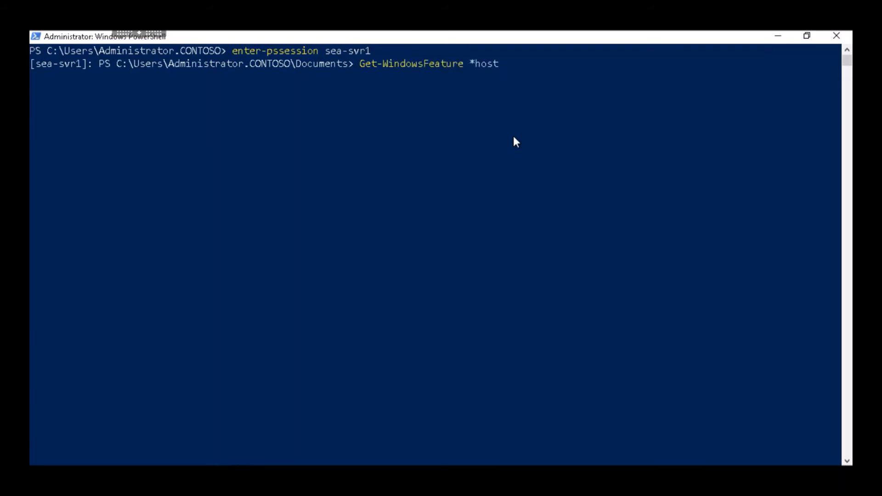
text(*)
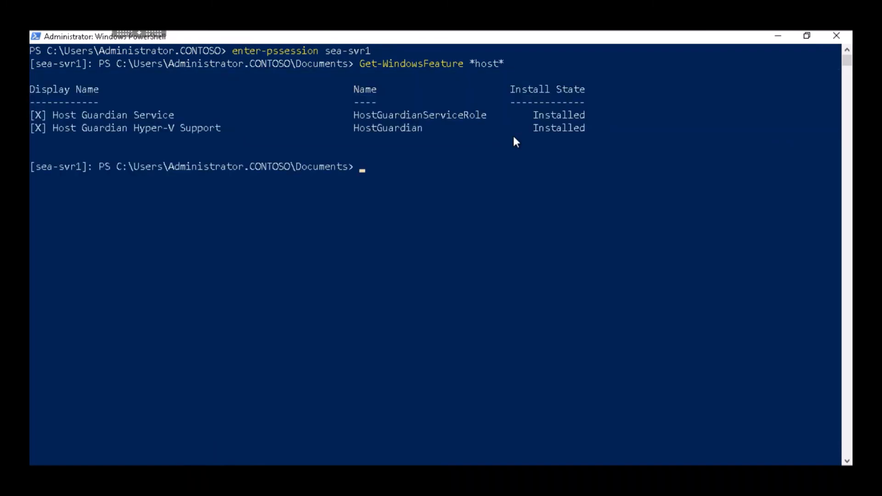
text(cls)
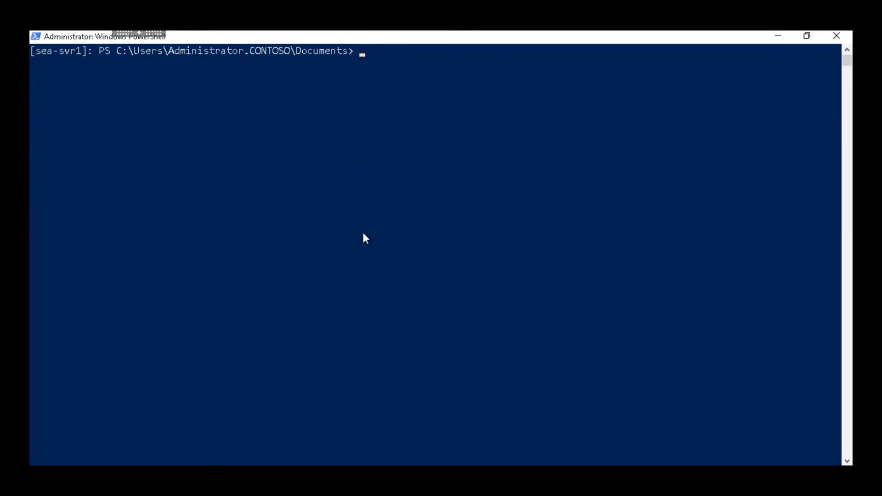
Step: Begin entering the Get-HgsTrace diagnostics command
text(Get-HgsT)
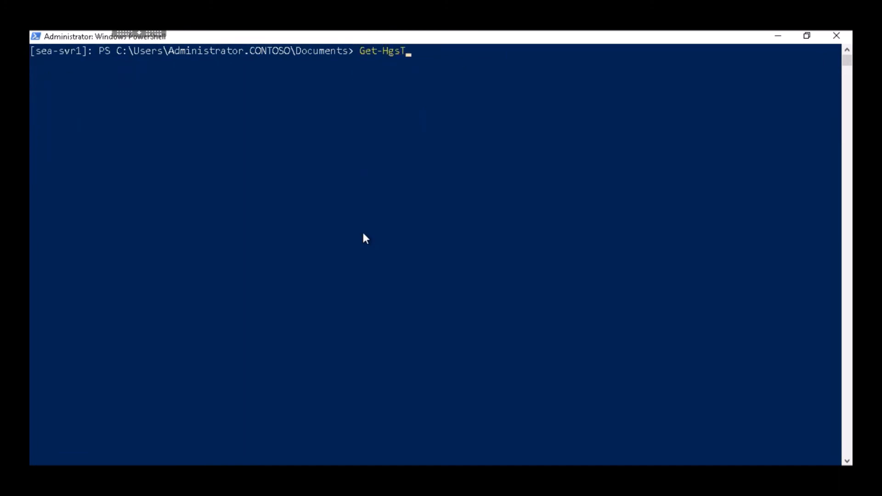
text(race)
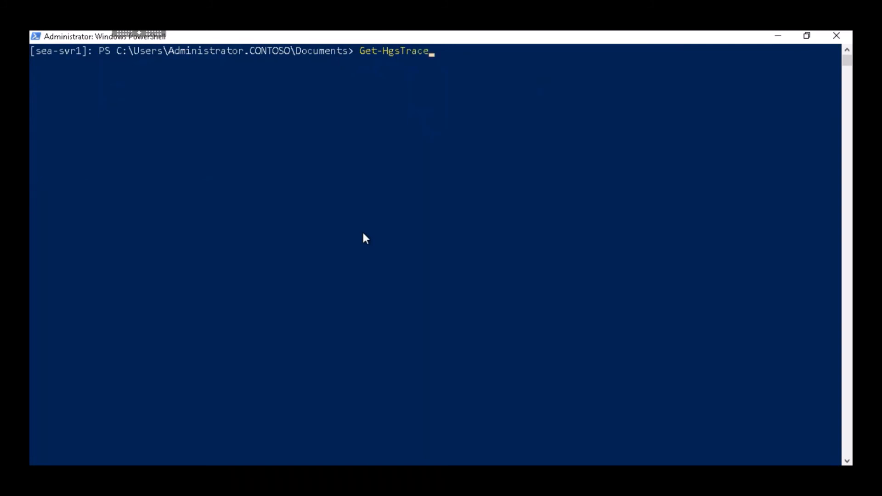